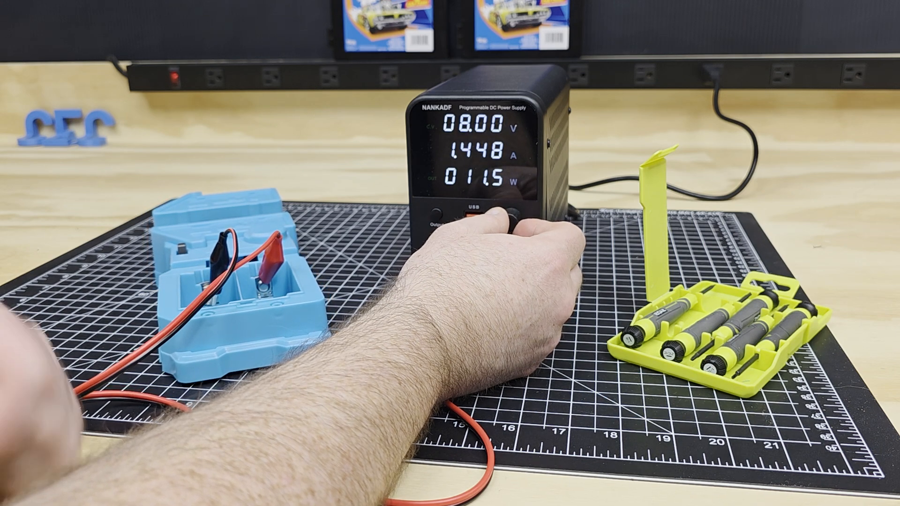
Drop the supply output from 8 V to 3.00 V, then turn the output off.
click(514, 217)
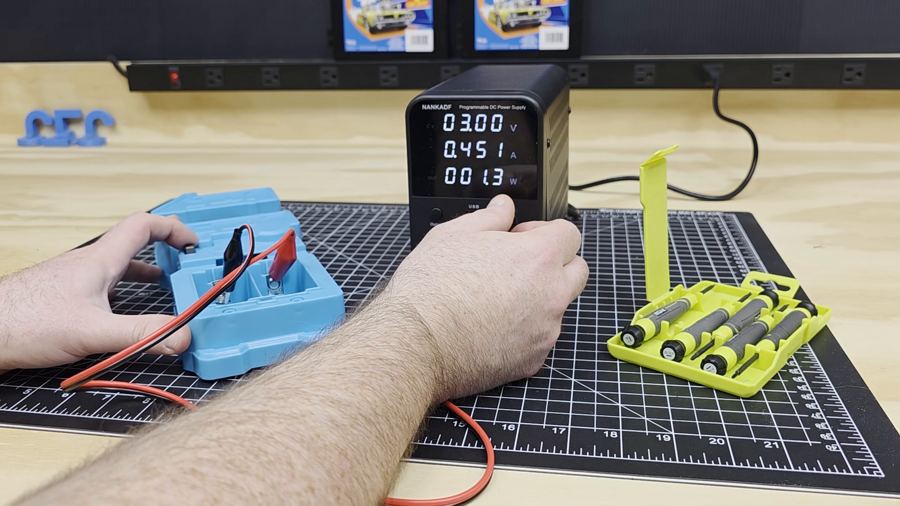
click(459, 214)
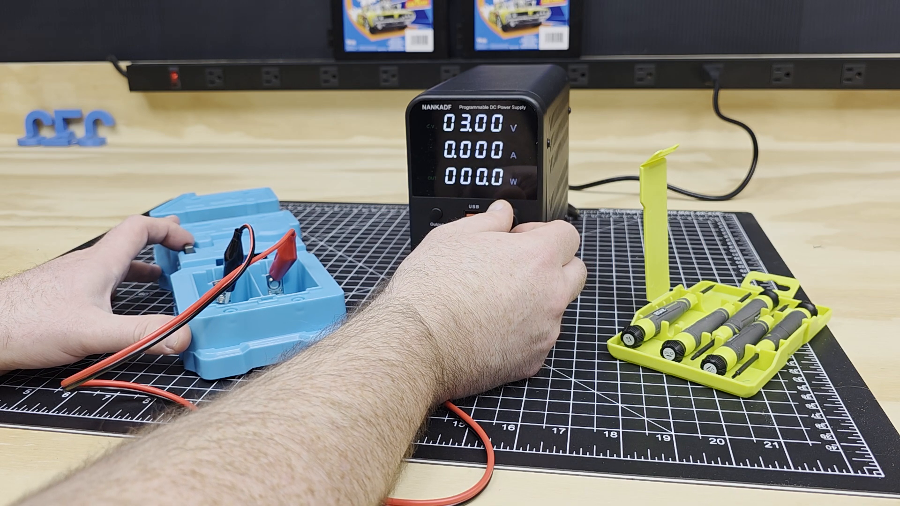